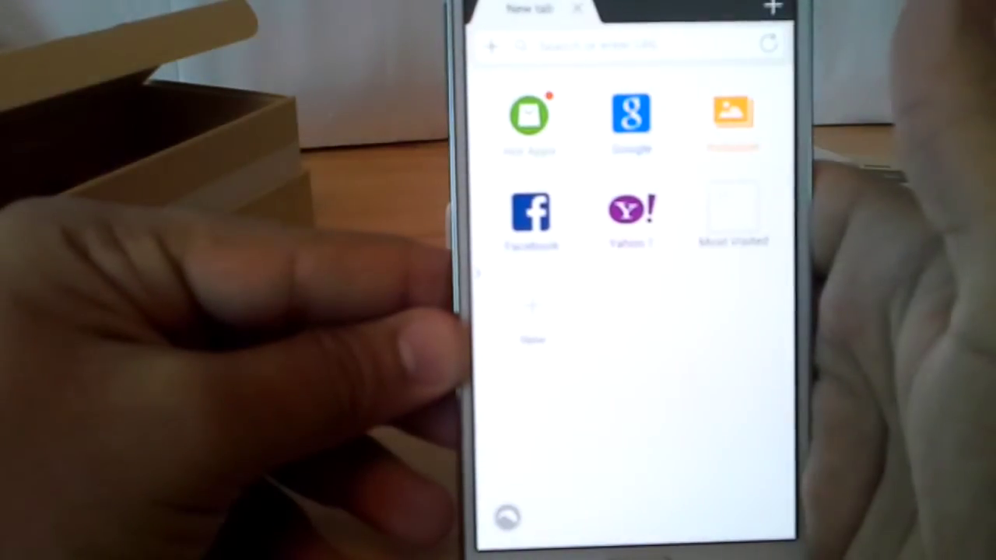
- Load the Yahoo mobile site (m.yahoo.com) from the new-tab shortcuts
left_click(630, 215)
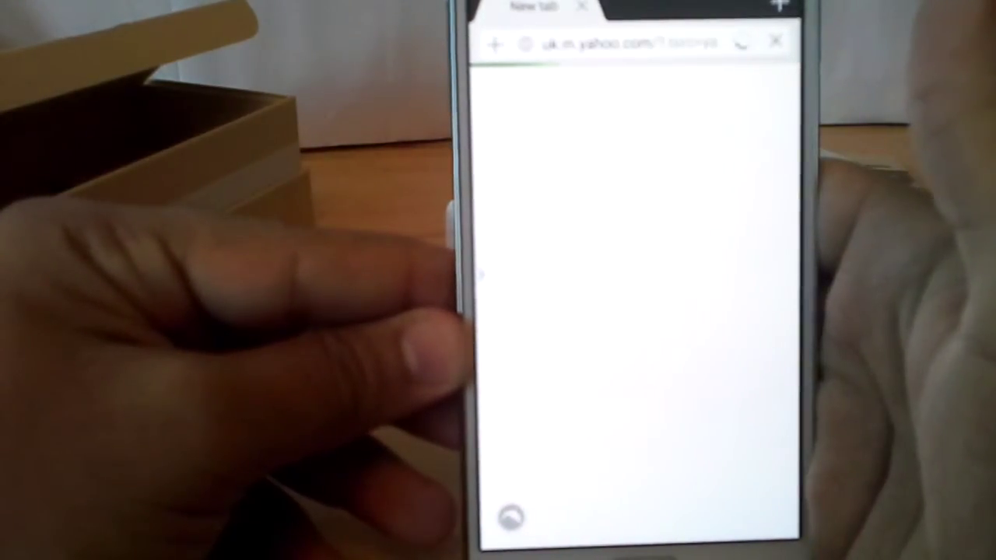